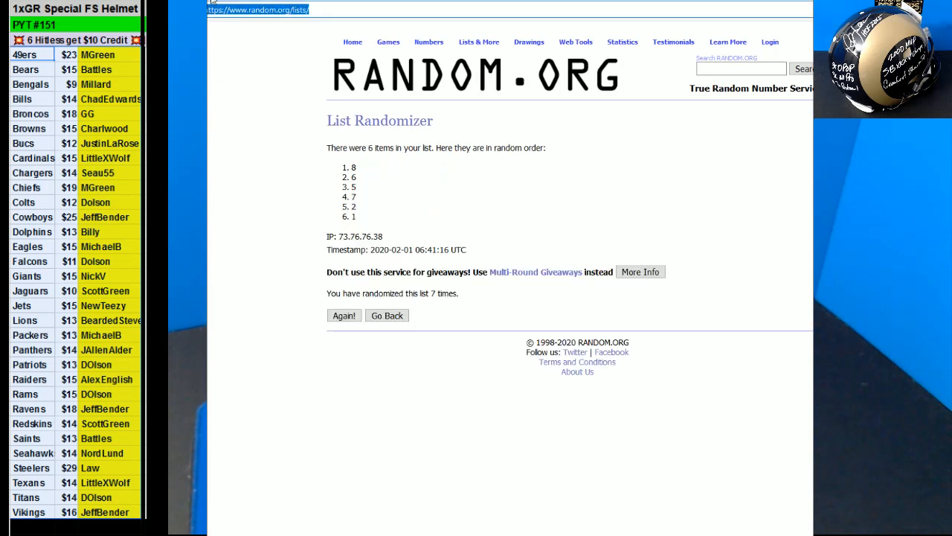
# Leave the double-fours dice result and return to the List Randomizer entry form.
pyautogui.moveTo(353, 177); pyautogui.dragTo(353, 216)
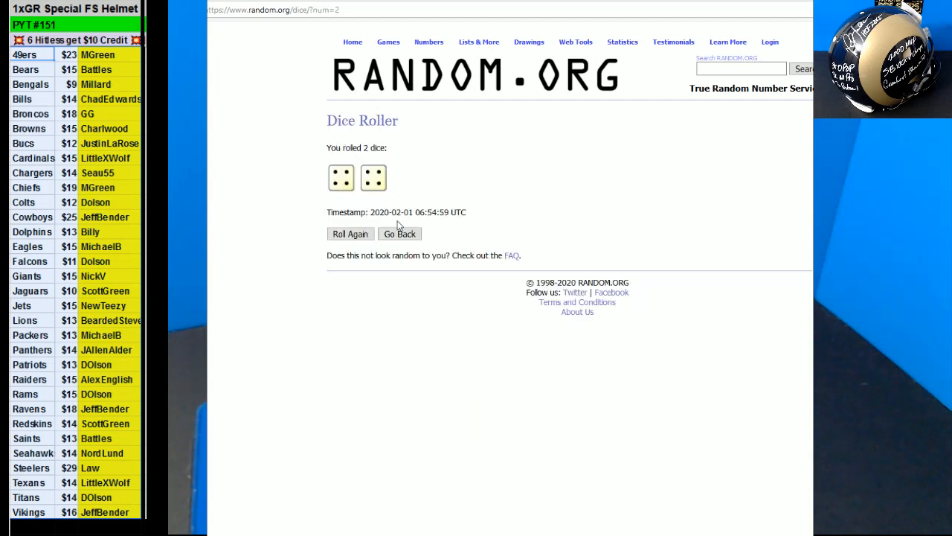
pyautogui.click(400, 234)
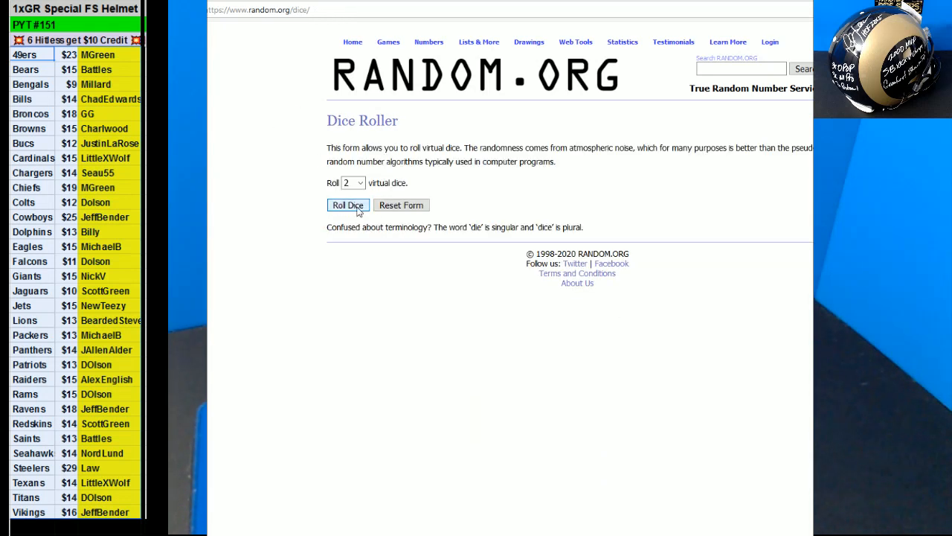
pyautogui.click(478, 41)
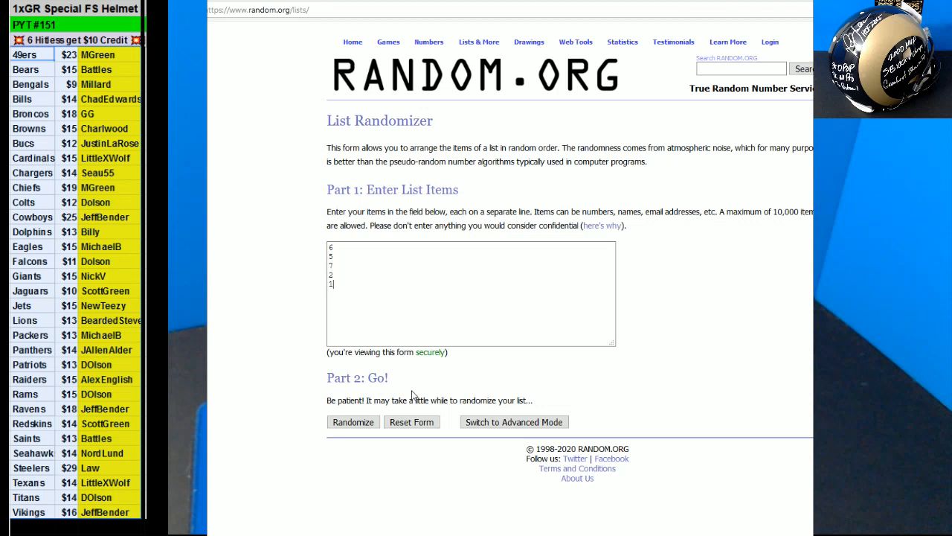
# Randomize the five-number list and reshuffle it until it reads 7, 1, 6, 5, 2.
pyautogui.click(352, 422)
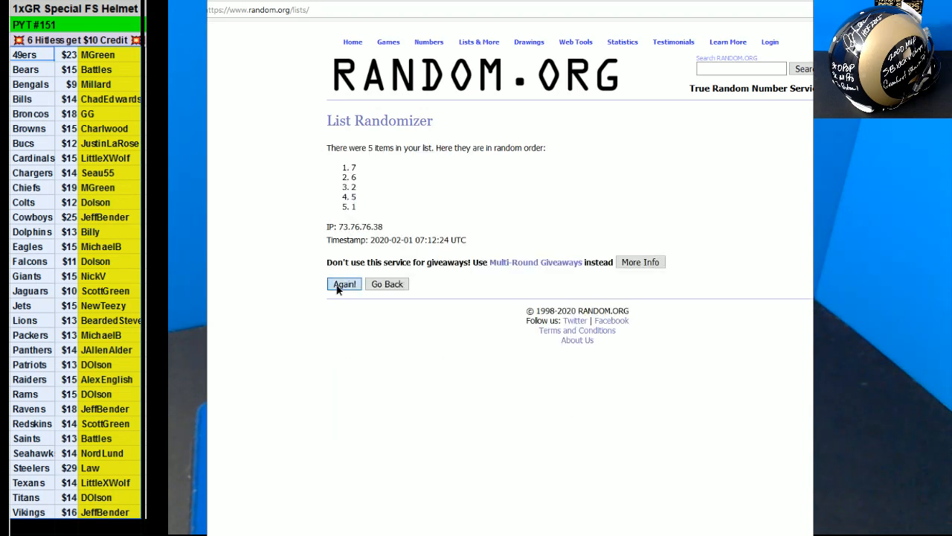
pyautogui.click(344, 284)
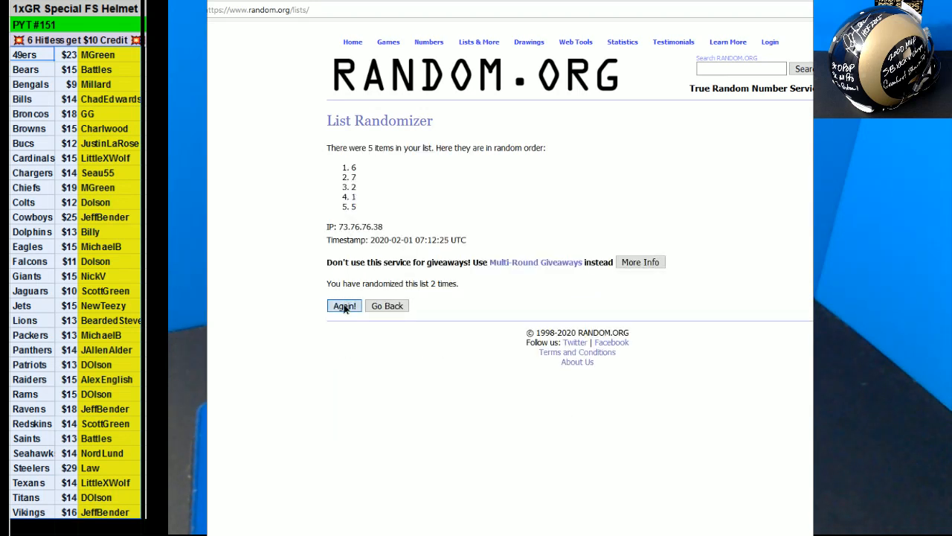
pyautogui.click(344, 305)
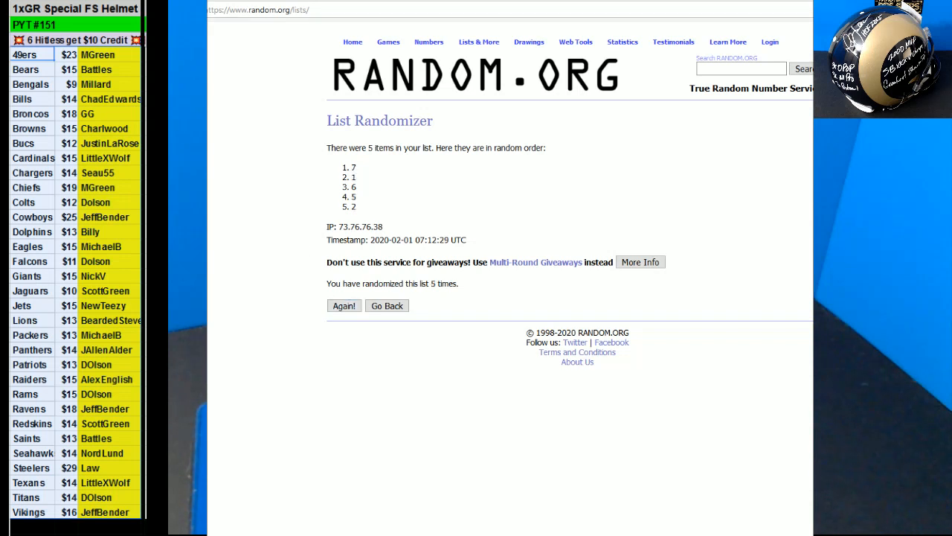
pyautogui.moveTo(354, 297)
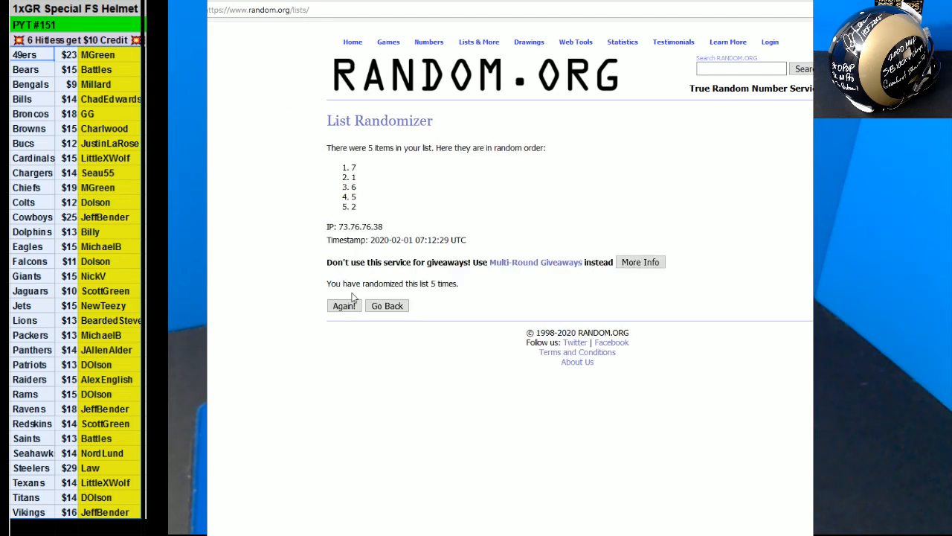
pyautogui.click(344, 305)
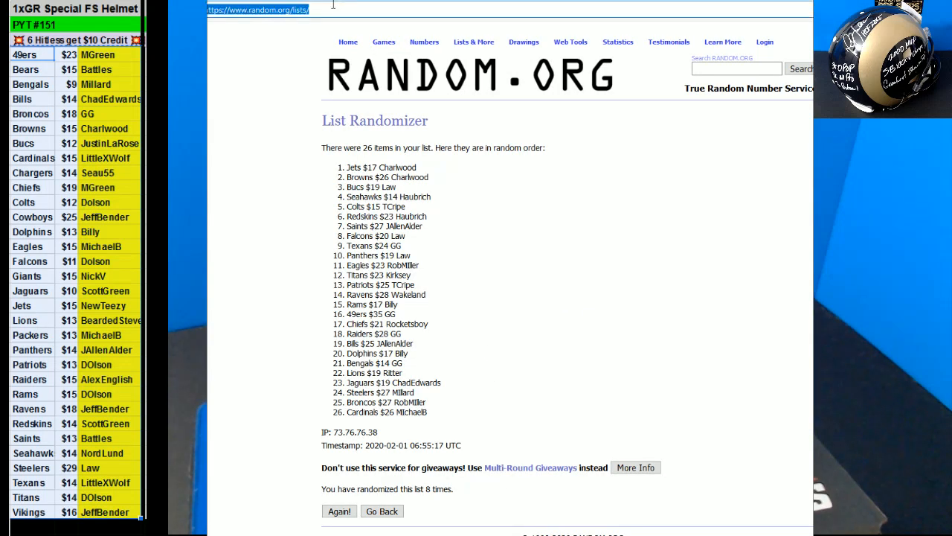
# Roll two dice (four and two), then return to the list form with the 31-entry team list.
pyautogui.click(382, 510)
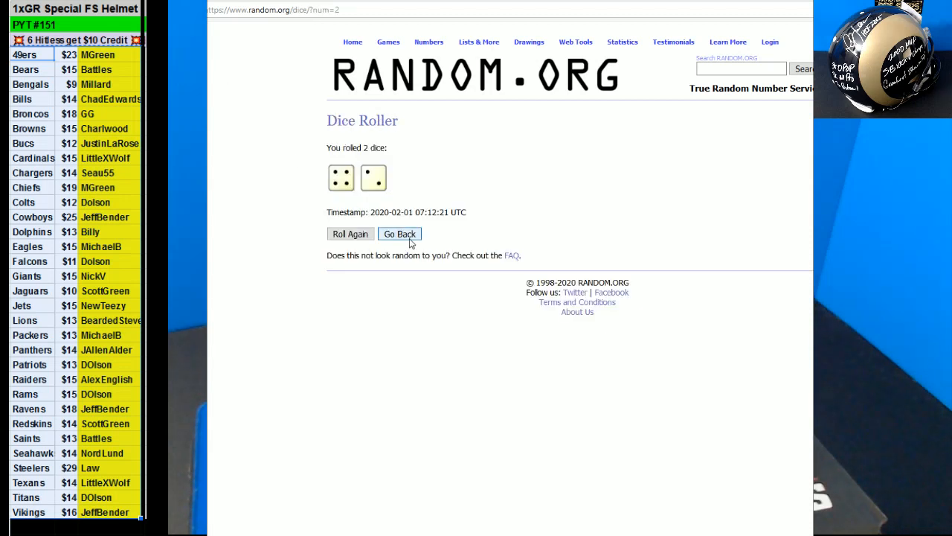
pyautogui.click(400, 233)
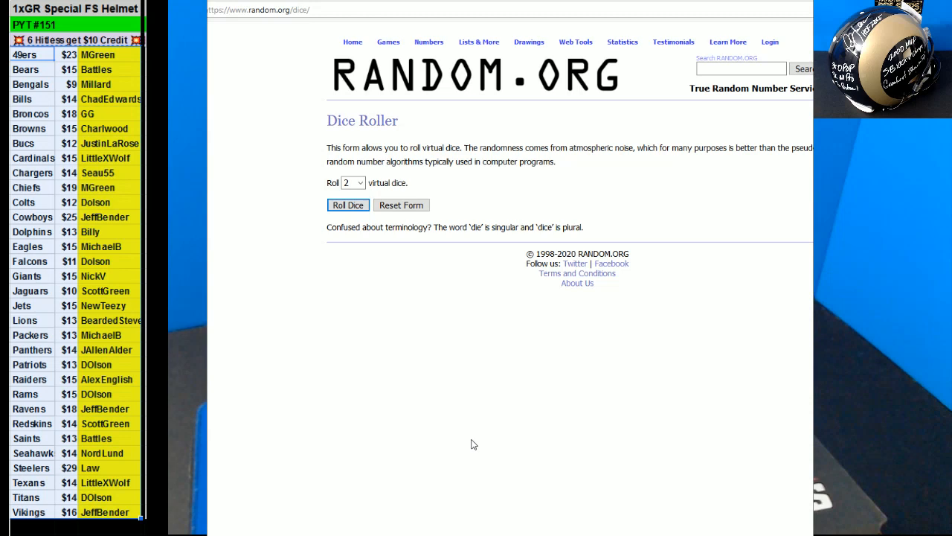
pyautogui.click(478, 41)
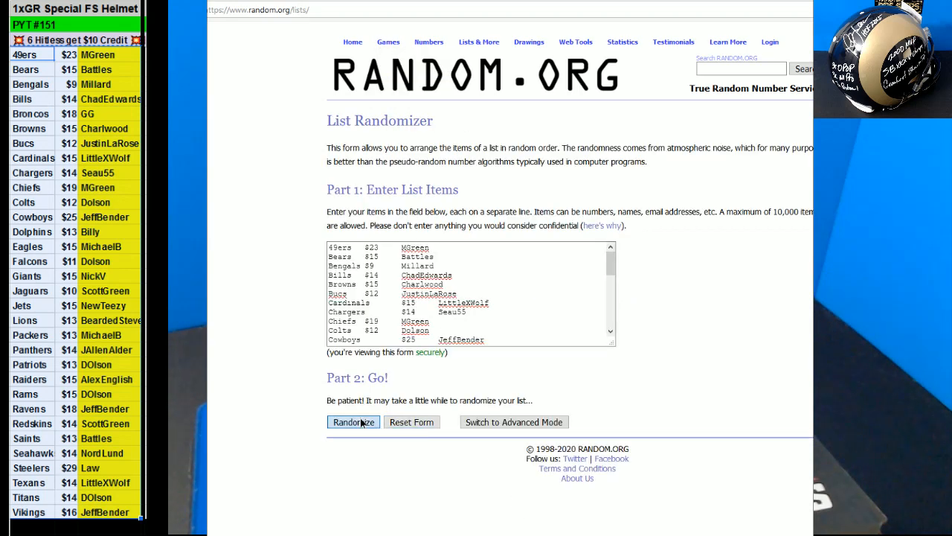
pyautogui.click(353, 422)
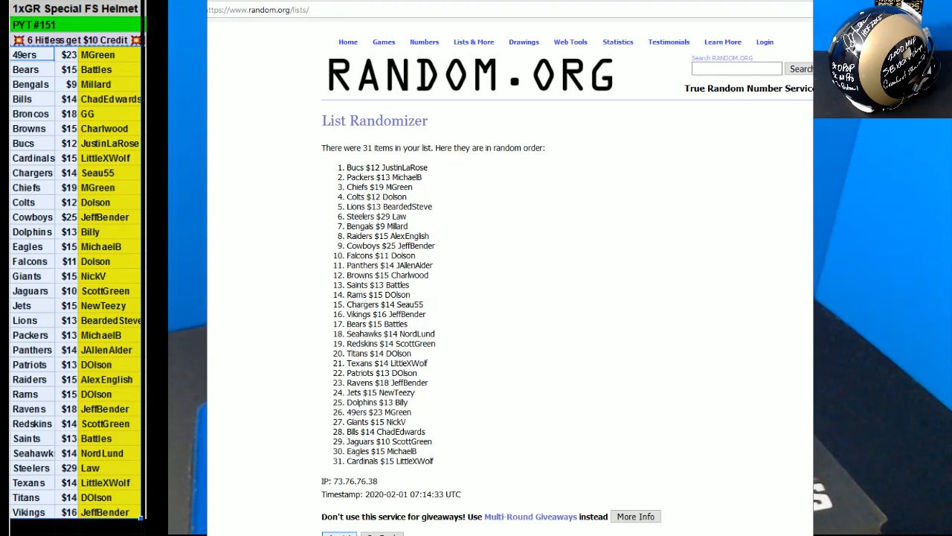
pyautogui.click(339, 500)
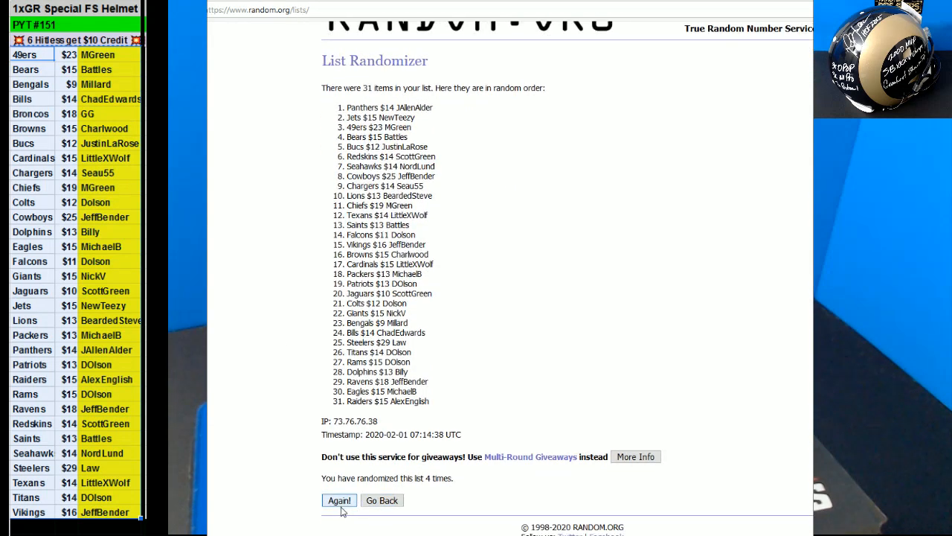
pyautogui.click(339, 500)
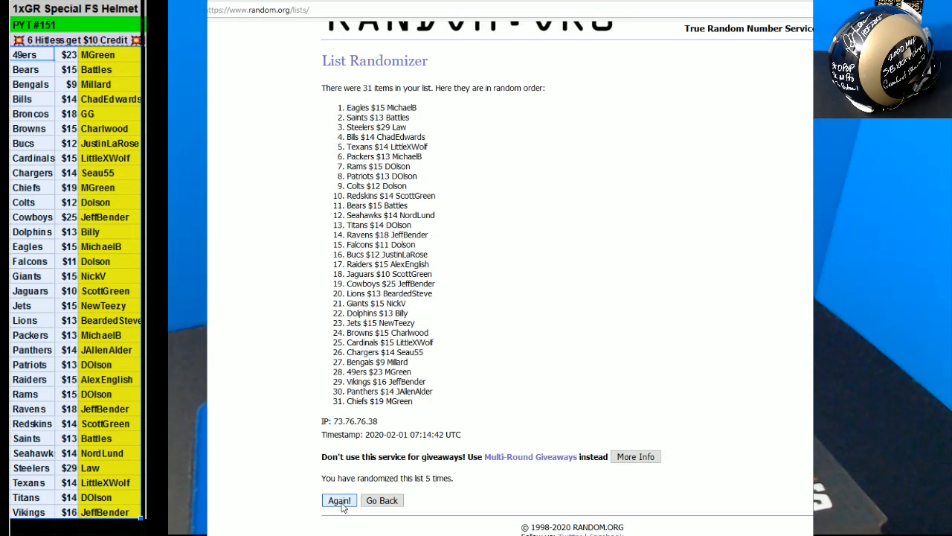
pyautogui.click(339, 500)
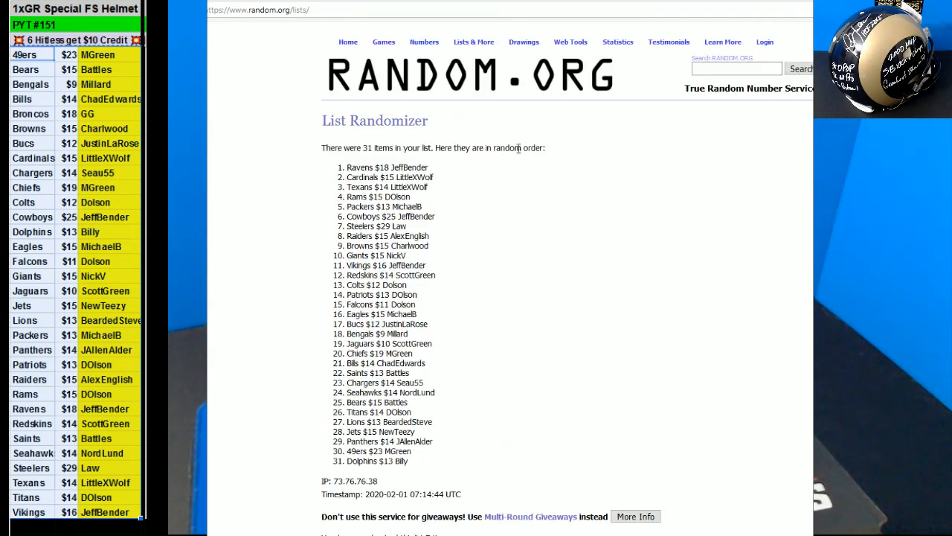
pyautogui.doubleClick(414, 177)
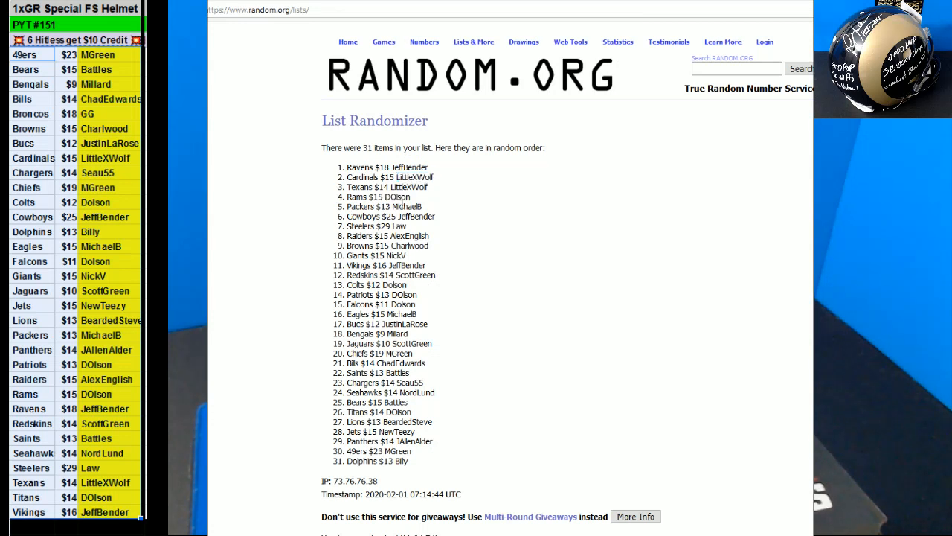
pyautogui.doubleClick(416, 216)
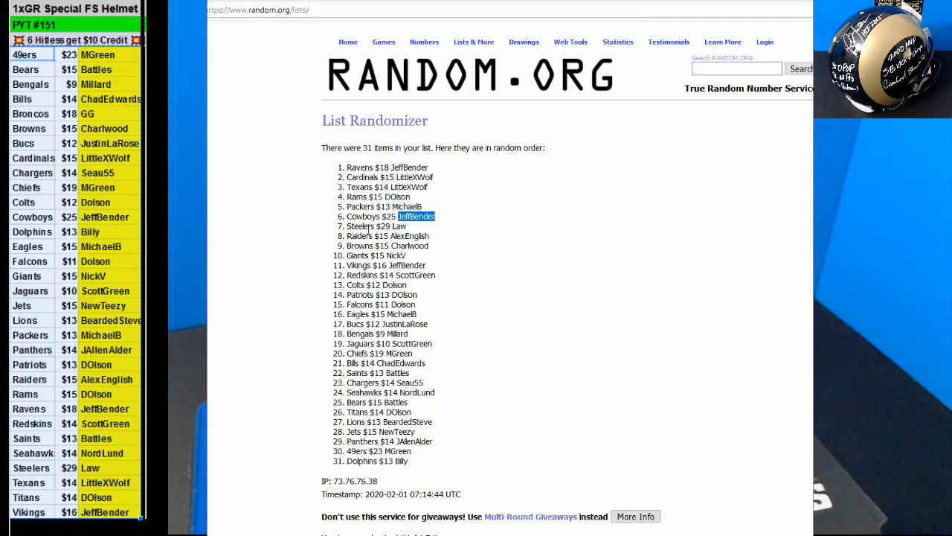